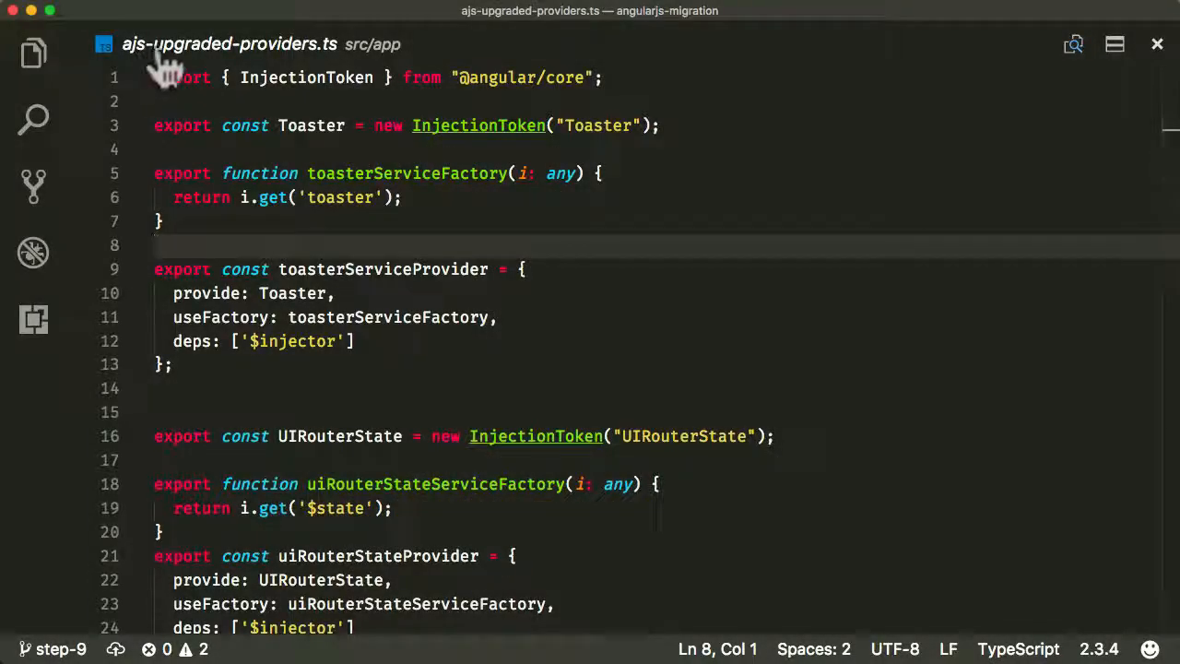
Switch to the browser and scroll down the Angular2-Toaster README
{"action": "left_click", "coordinate": [159, 221]}
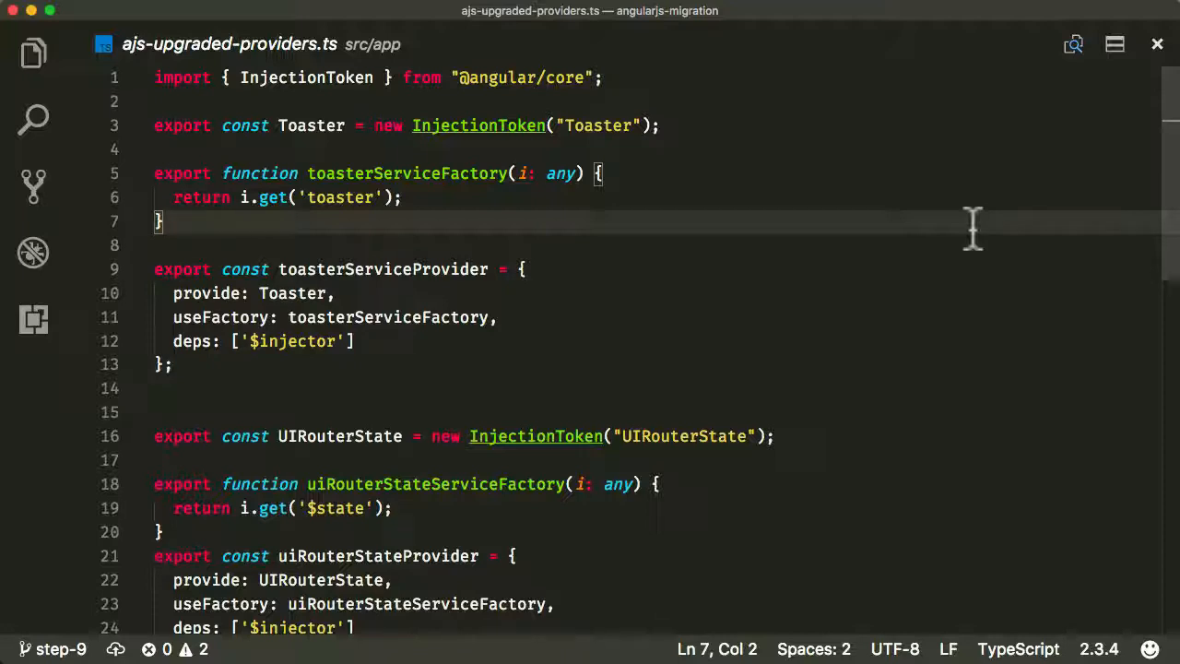
{"action": "mouse_move", "coordinate": [327, 212]}
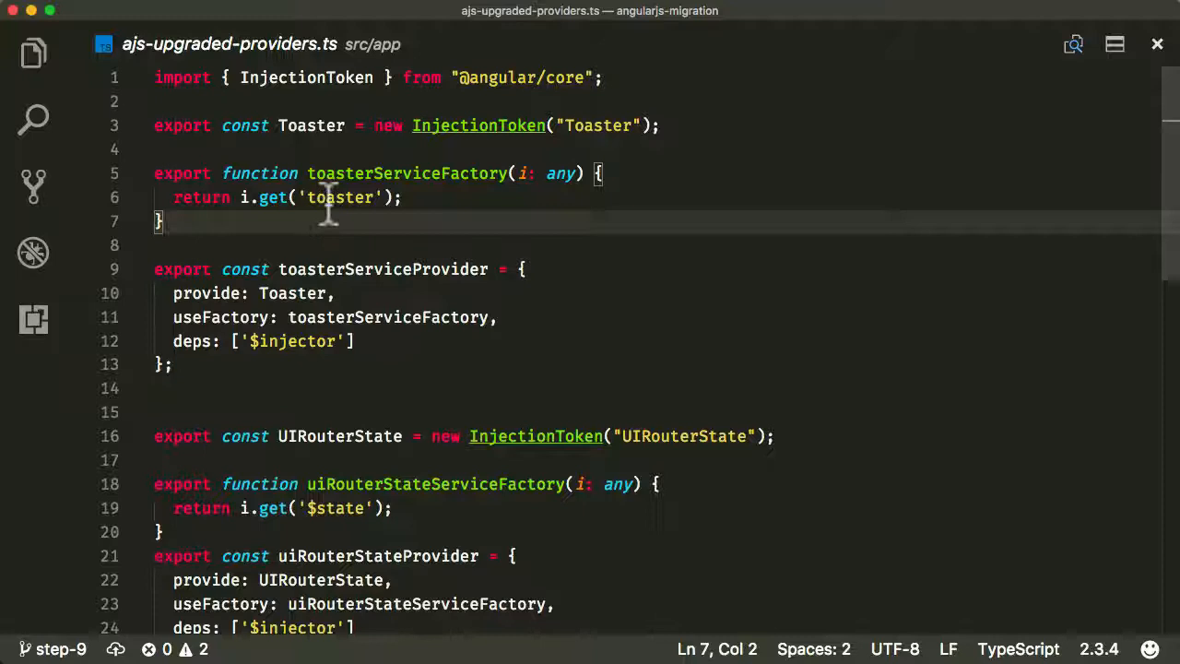
{"action": "double_click", "coordinate": [338, 198]}
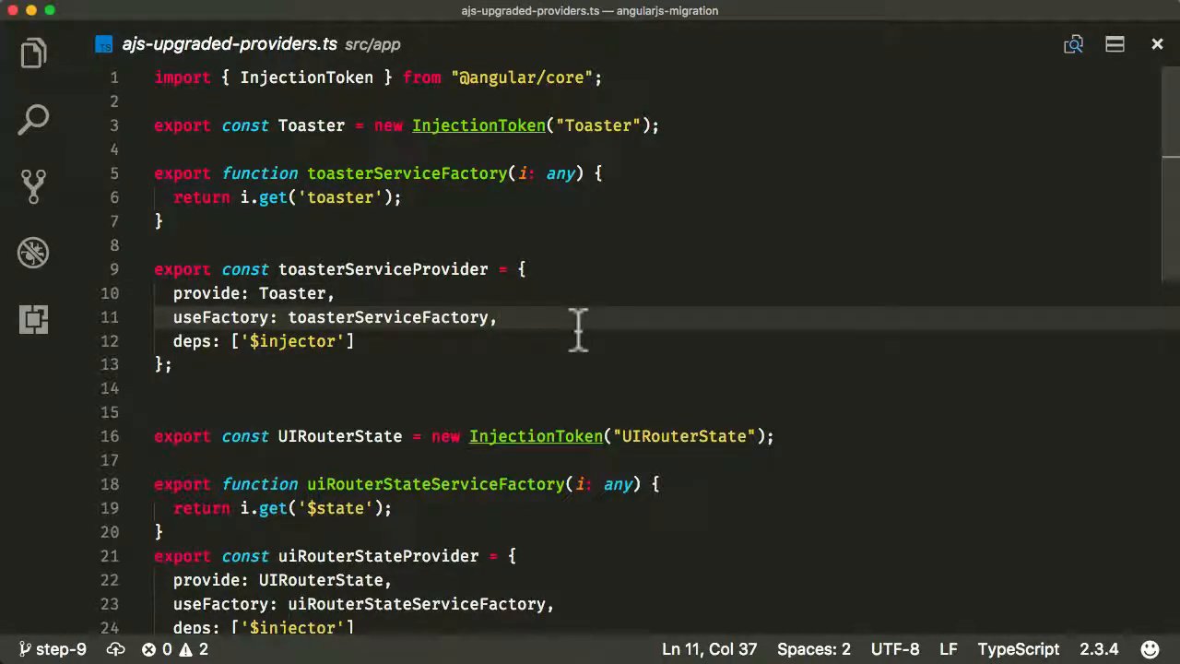
{"action": "scroll", "scroll_direction": "down", "scroll_amount": 3}
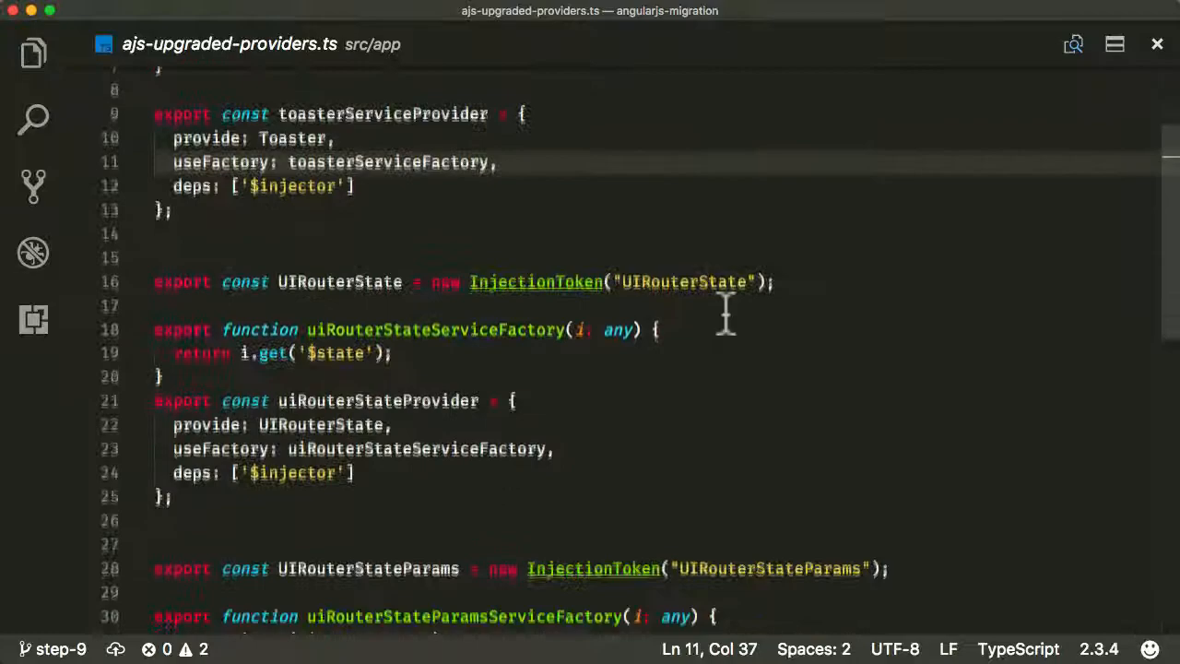
{"action": "scroll", "scroll_direction": "down", "scroll_amount": 3}
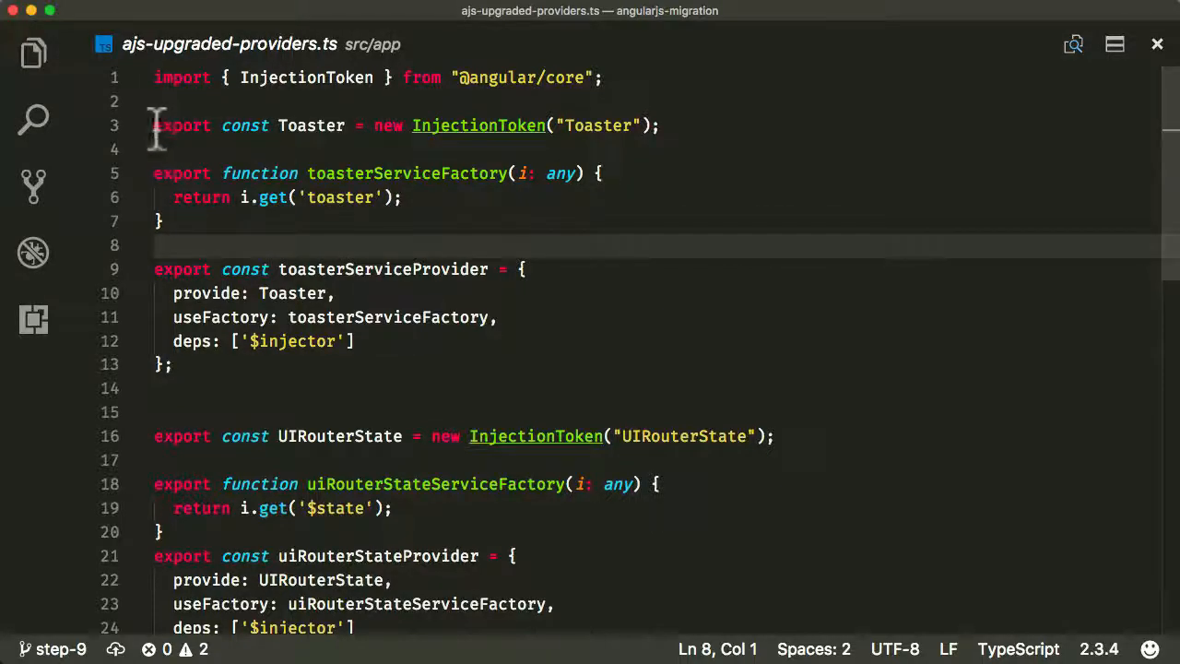
Select the Toaster and UIRouterState token names, scrolling to the NgModule example
{"action": "double_click", "coordinate": [311, 126]}
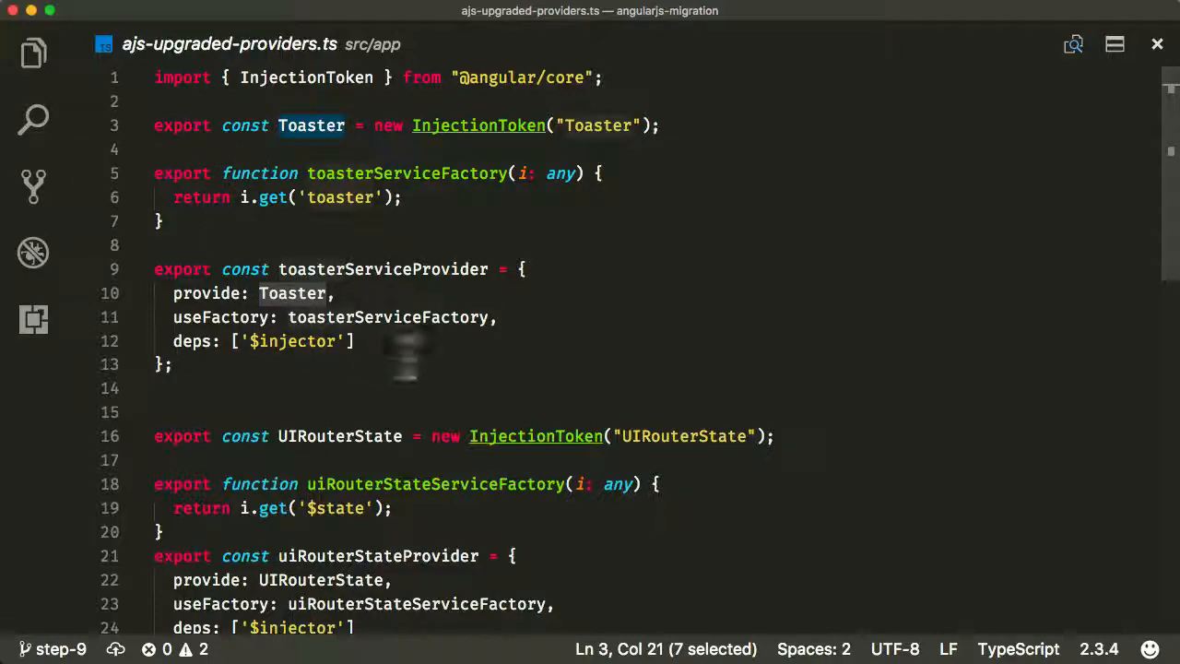
{"action": "scroll", "scroll_direction": "down", "scroll_amount": 3}
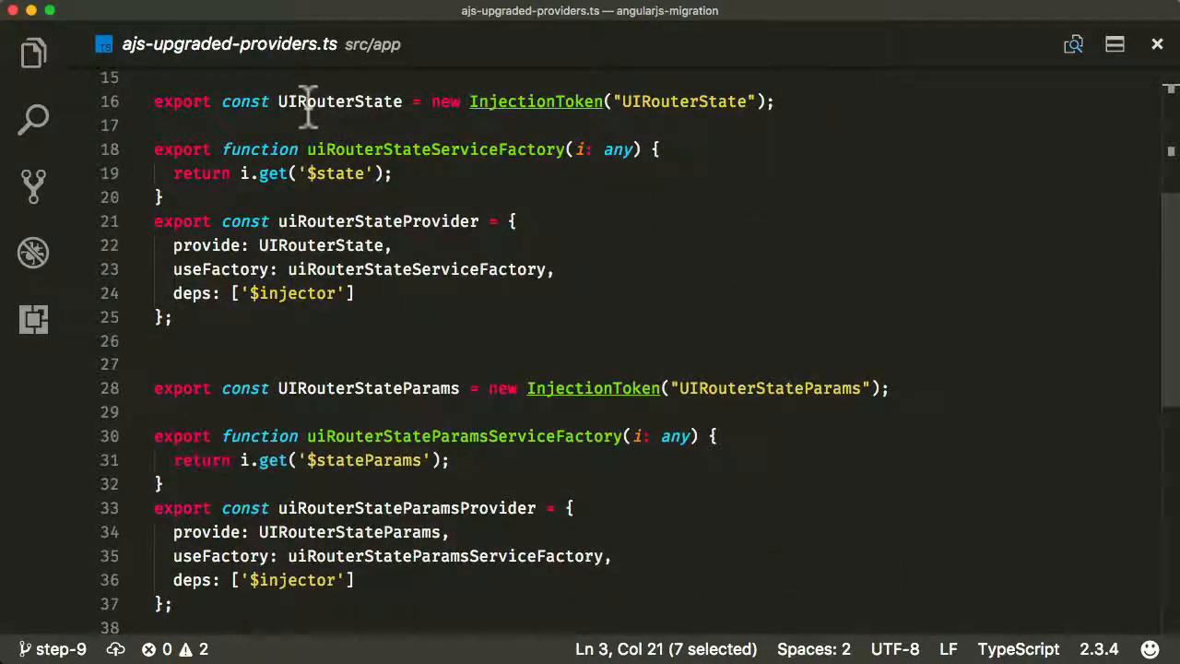
{"action": "double_click", "coordinate": [335, 174]}
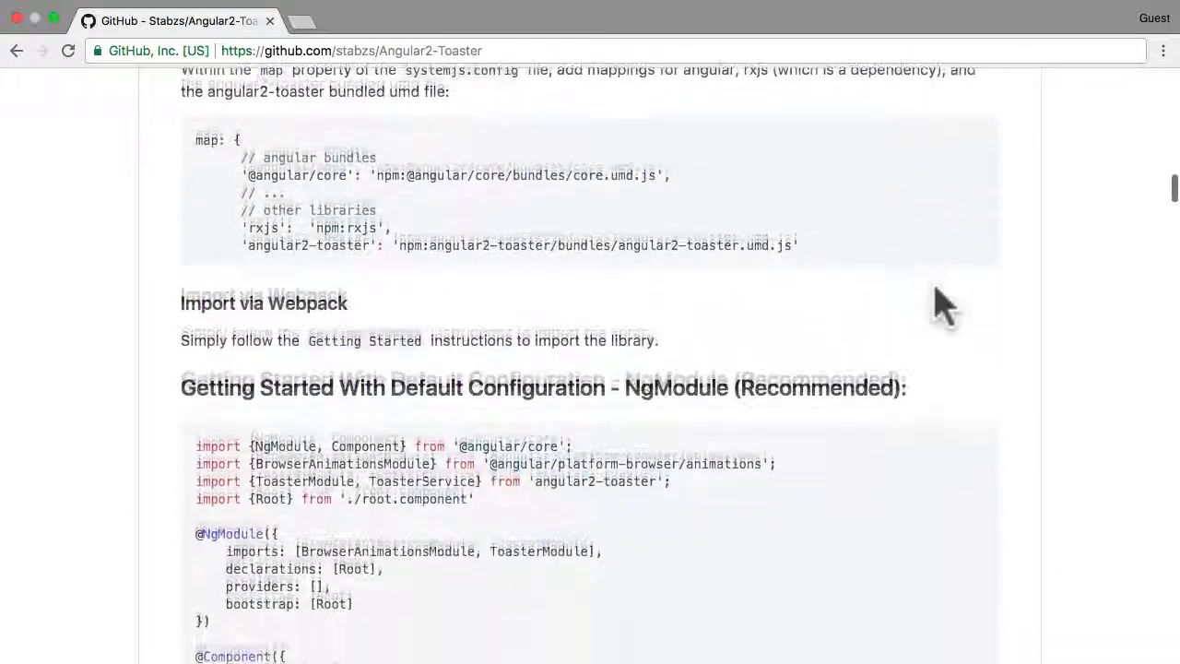
{"action": "scroll", "scroll_direction": "down", "scroll_amount": 3}
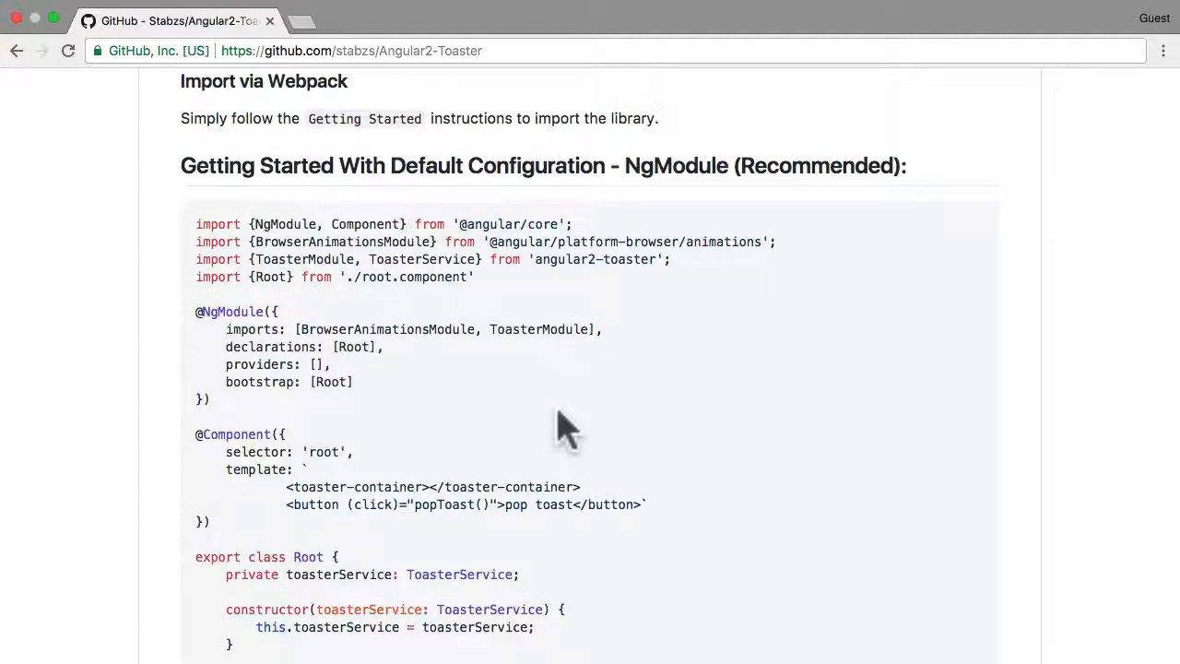
{"action": "mouse_move", "coordinate": [696, 369]}
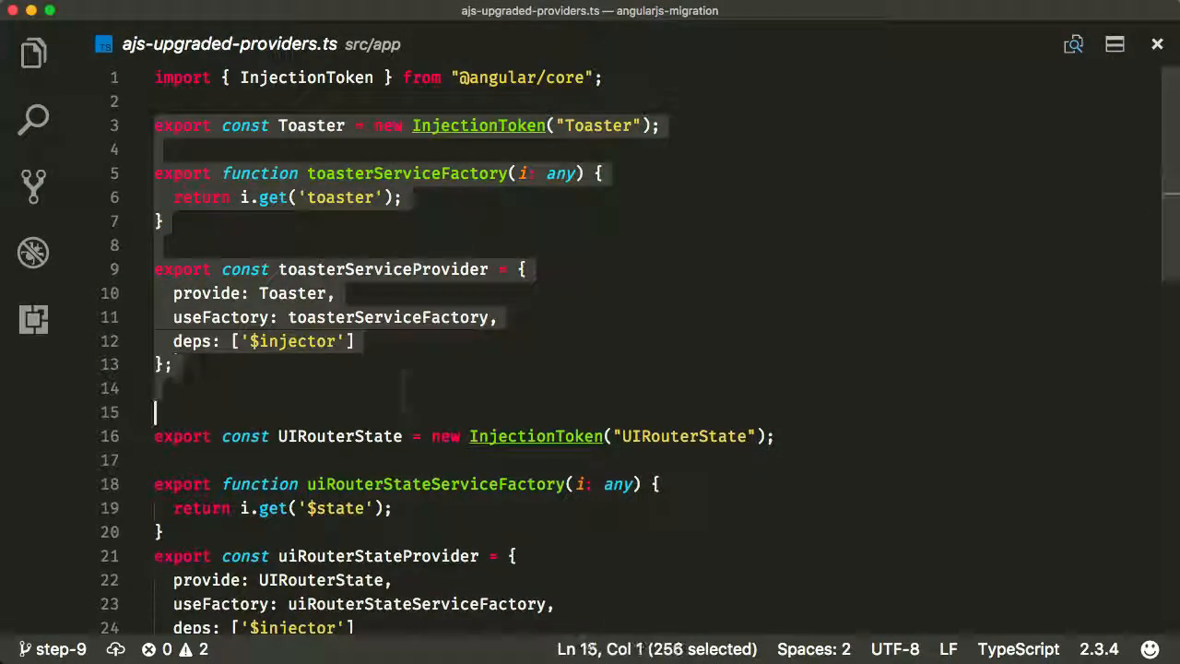
{"action": "scroll", "scroll_direction": "down", "scroll_amount": 3}
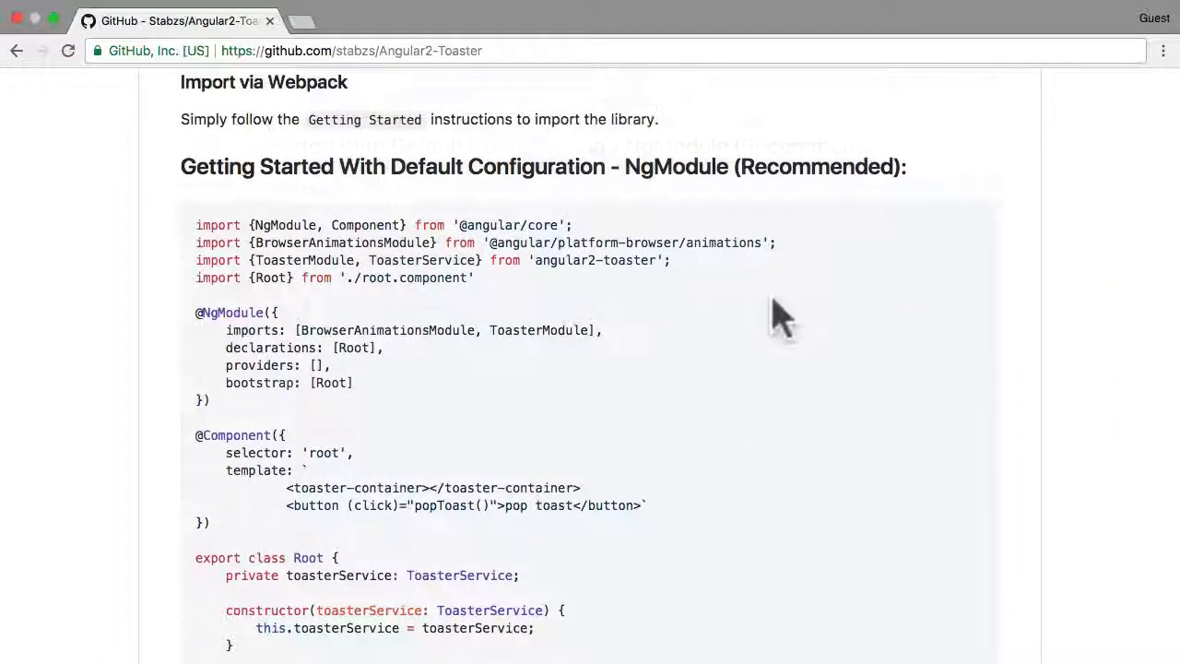
{"action": "scroll", "scroll_direction": "up", "scroll_amount": 3}
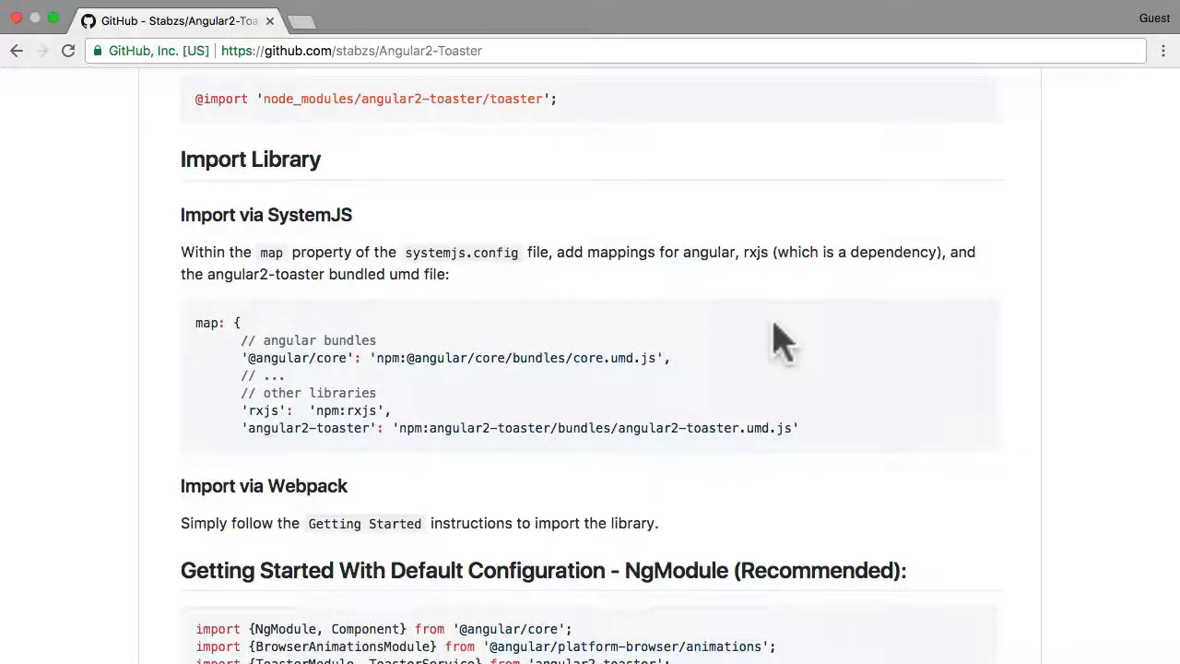
{"action": "mouse_move", "coordinate": [885, 148]}
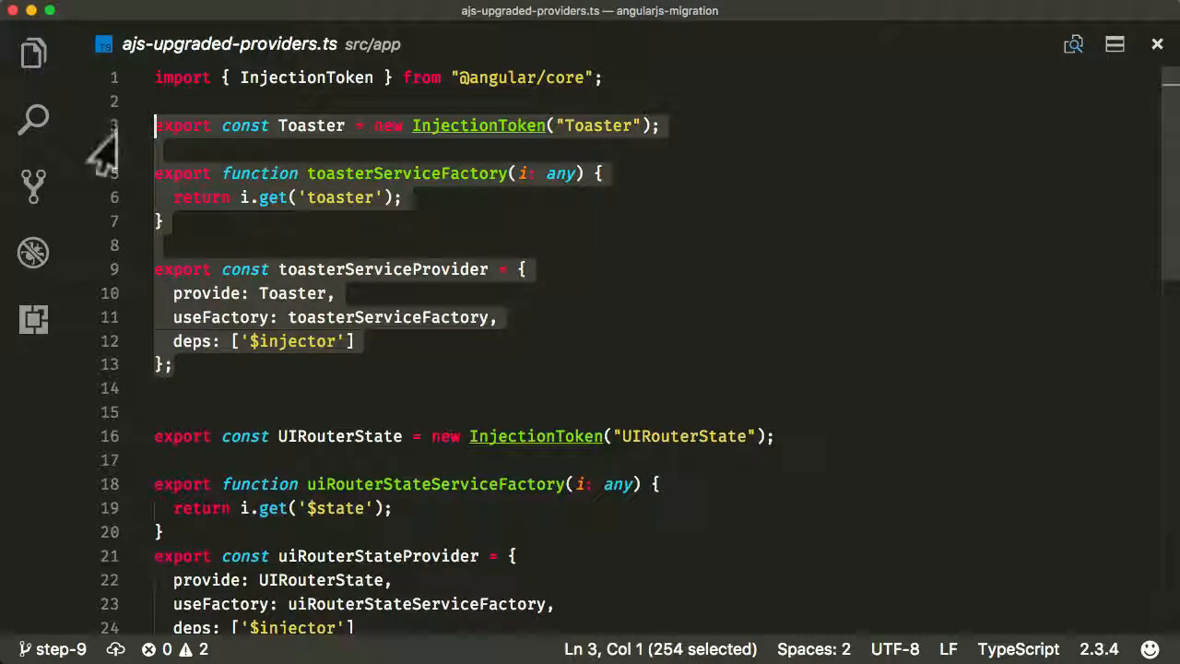
Deselect the toaster provider code and open src/app/main.ts from the Explorer
{"action": "left_click", "coordinate": [357, 340]}
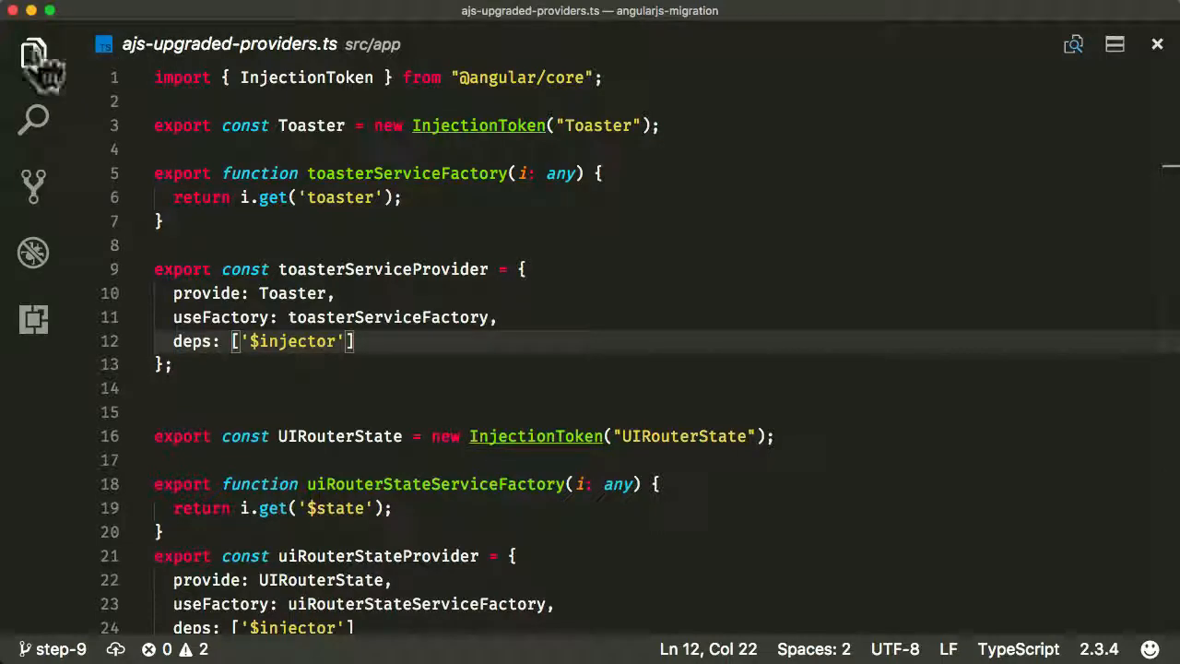
{"action": "left_click", "coordinate": [34, 53]}
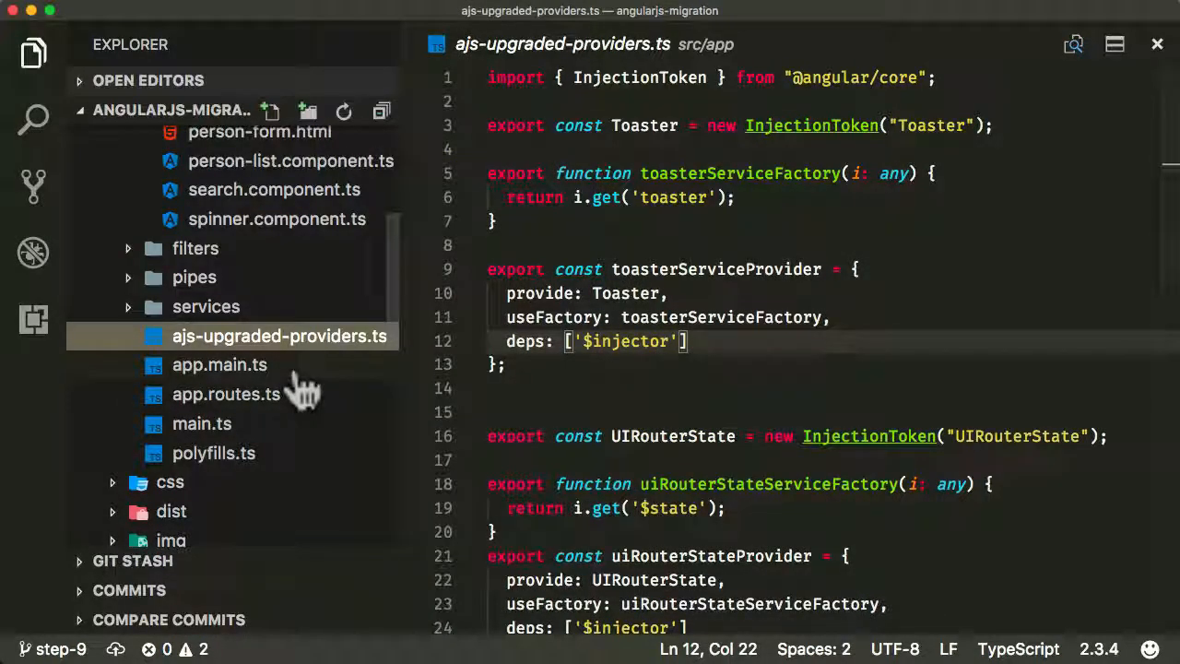
{"action": "left_click", "coordinate": [202, 424]}
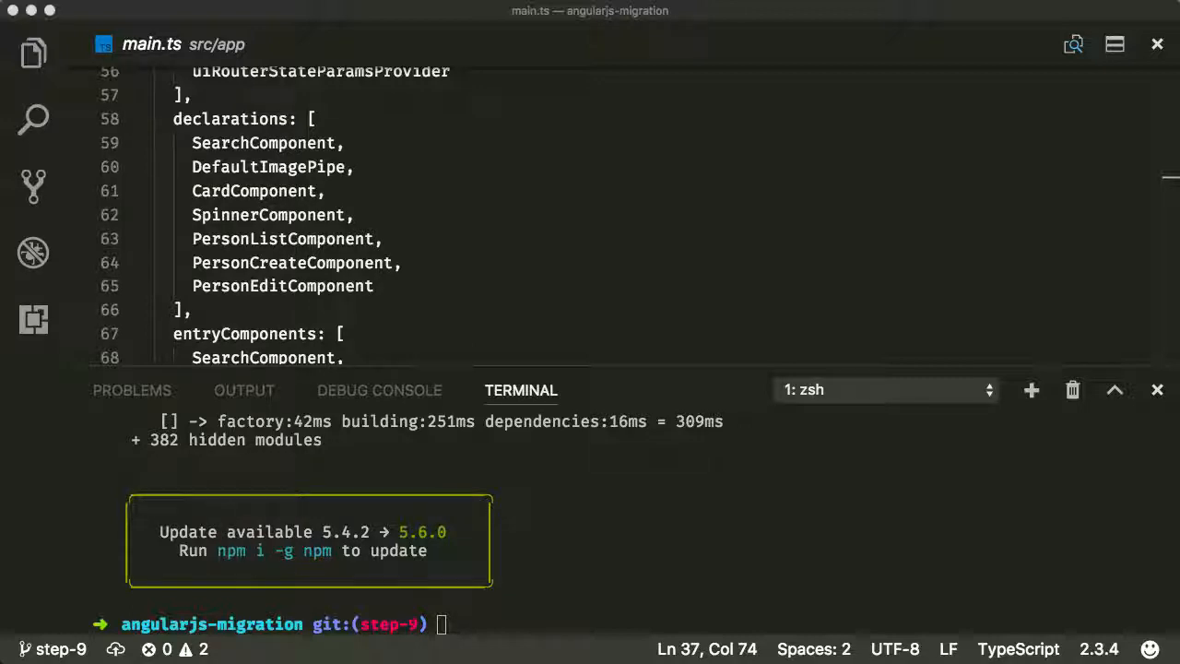
Type an npm install command and scroll up to main.ts's import block
{"action": "type", "text": "npm inste"}
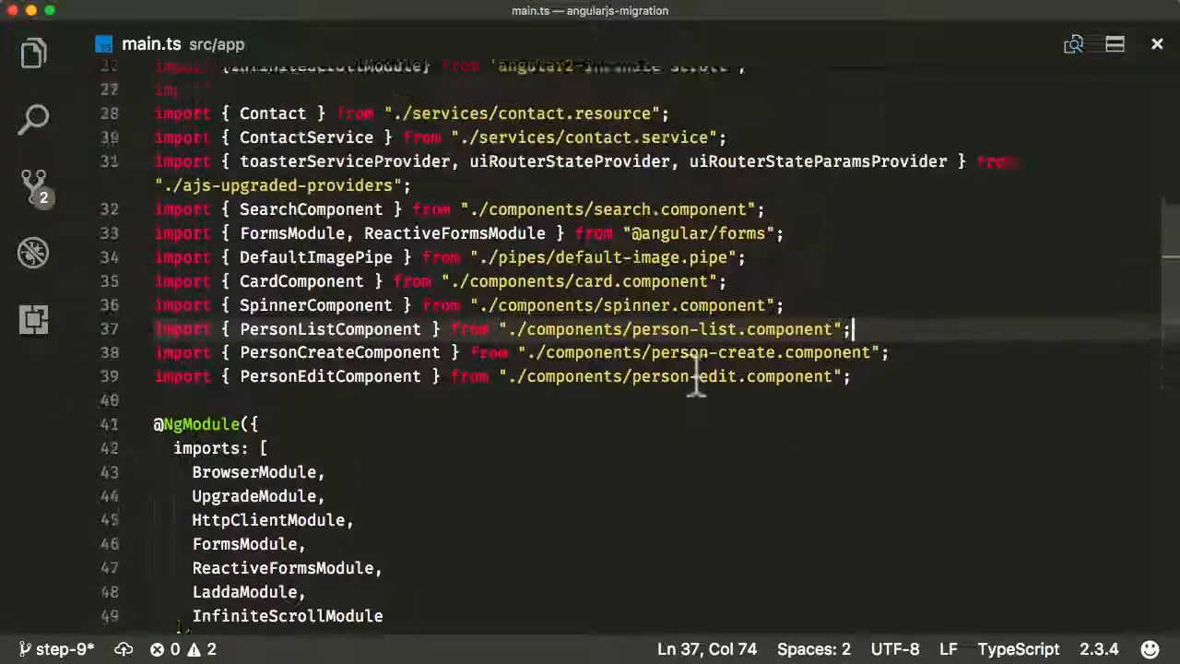
{"action": "scroll", "scroll_direction": "up", "scroll_amount": 3}
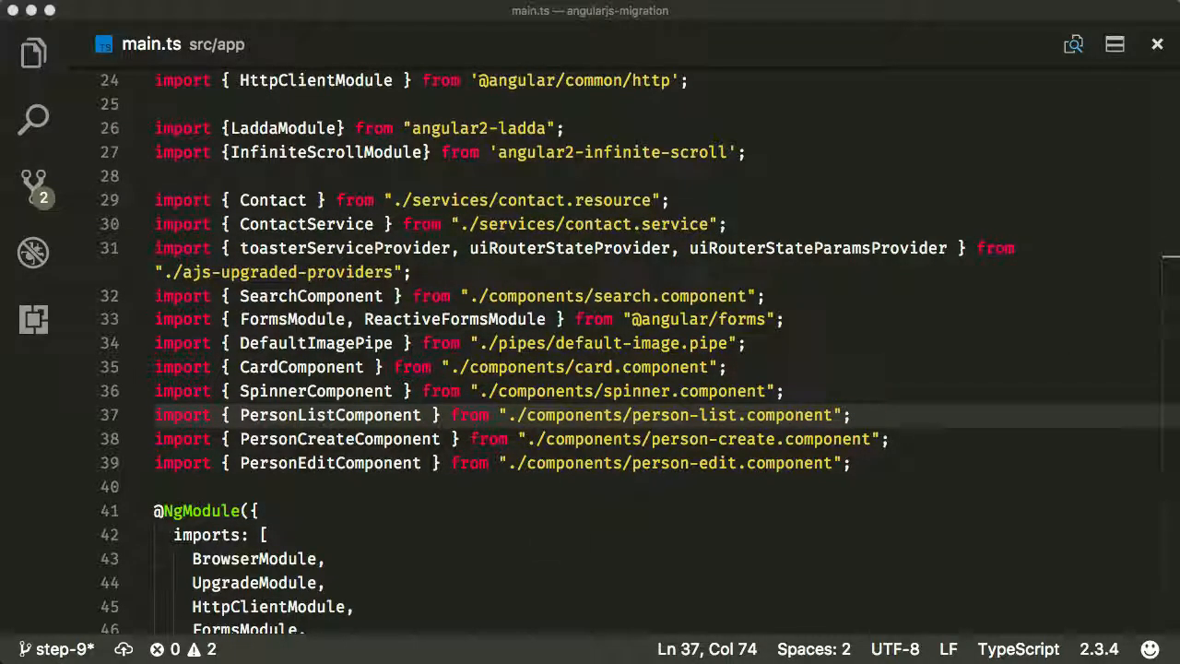
{"action": "mouse_move", "coordinate": [779, 493]}
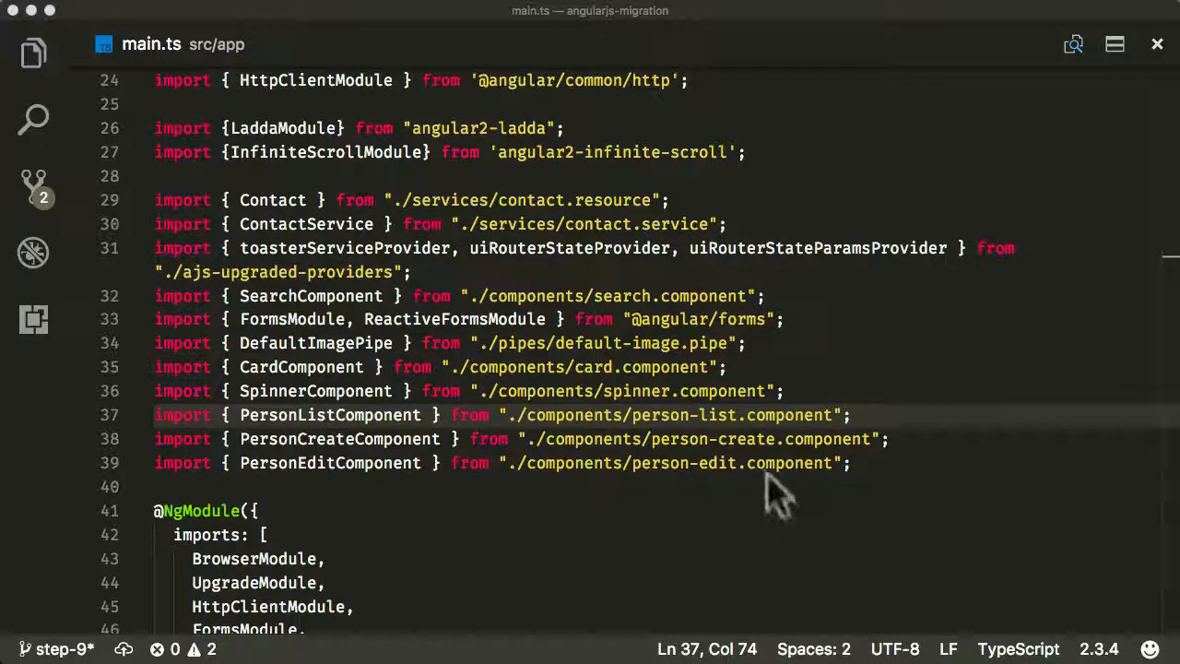
Import ToasterModule and ToasterService from 'angular2-toaster' and list ToasterService in providers
{"action": "type", "text": "import {ToasterModule, ToasterService} from 'angular2-toaster';"}
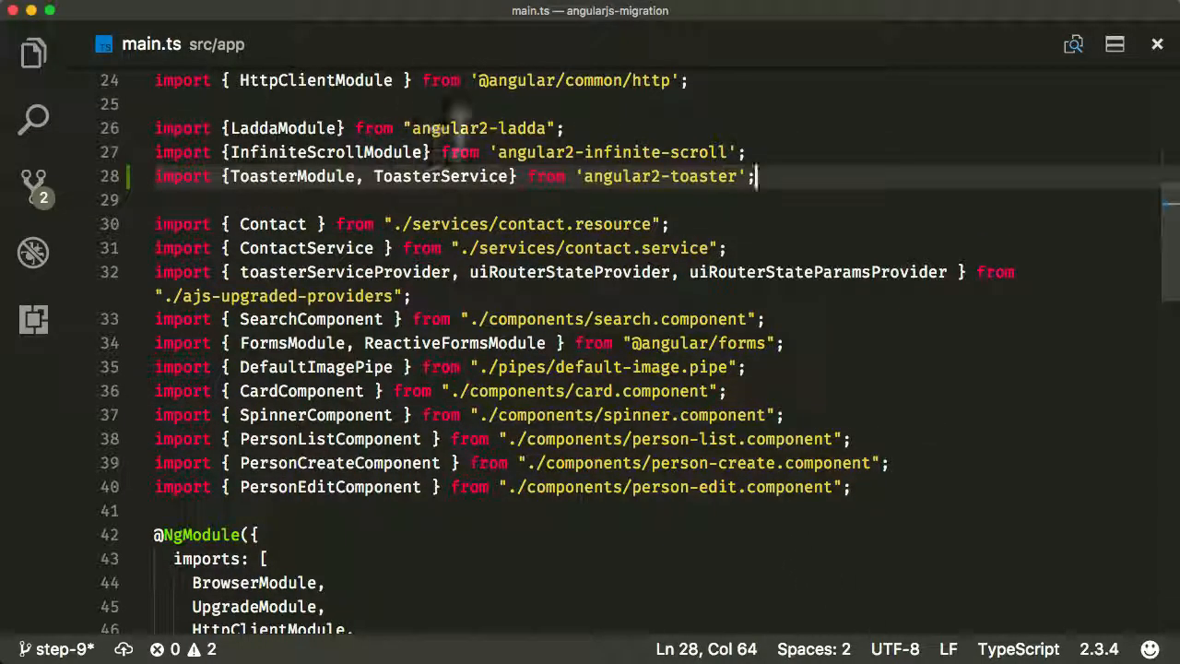
{"action": "mouse_move", "coordinate": [581, 153]}
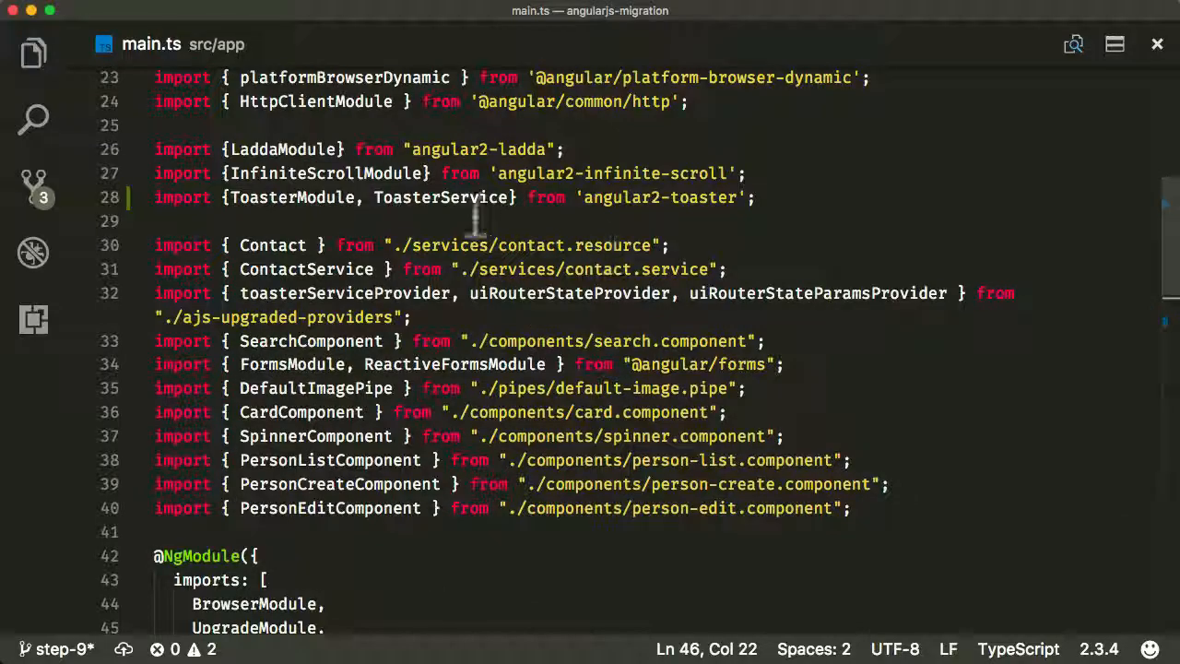
{"action": "scroll", "scroll_direction": "down", "scroll_amount": 3}
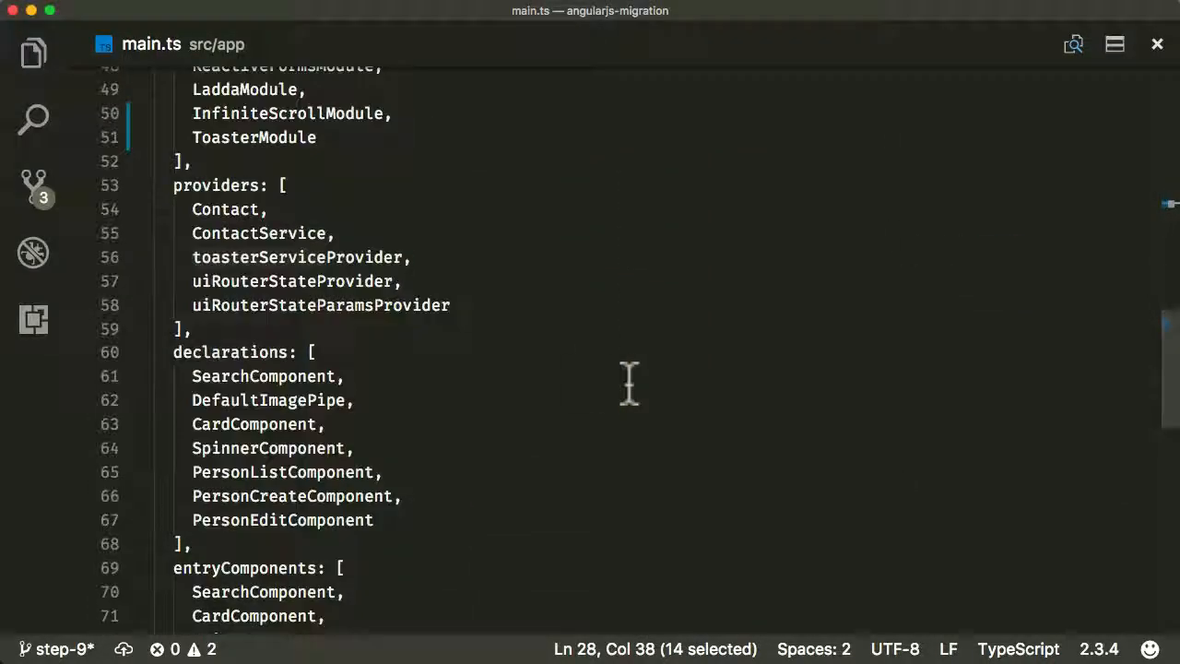
{"action": "type", "text": "ToasterService"}
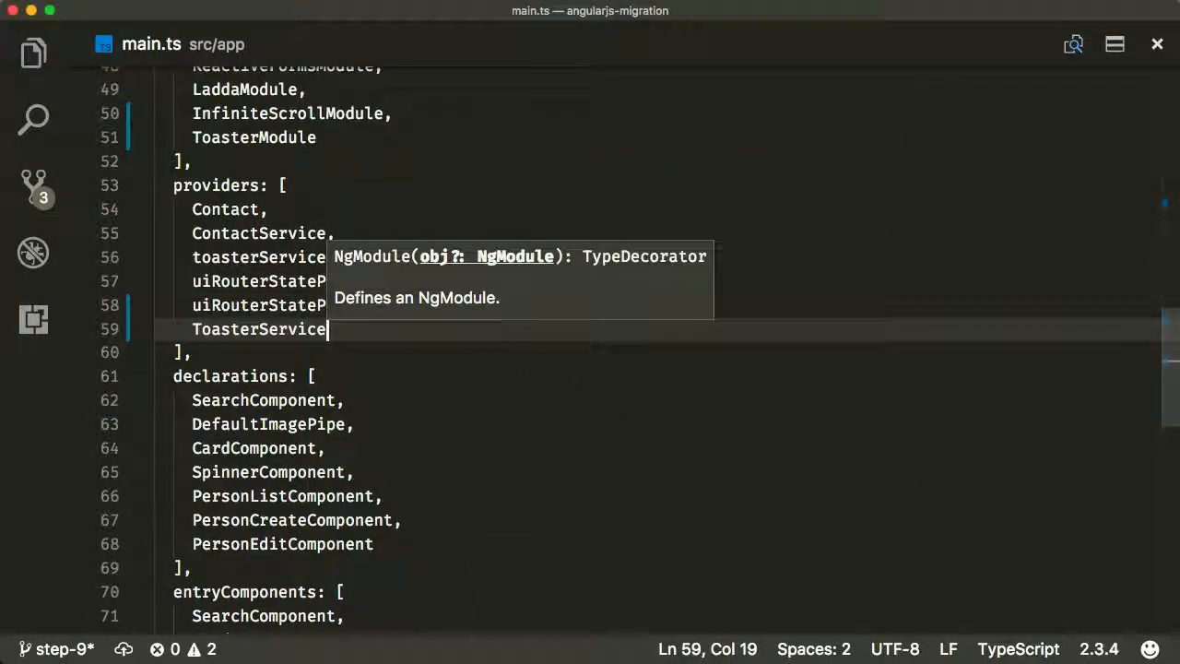
{"action": "mouse_move", "coordinate": [729, 129]}
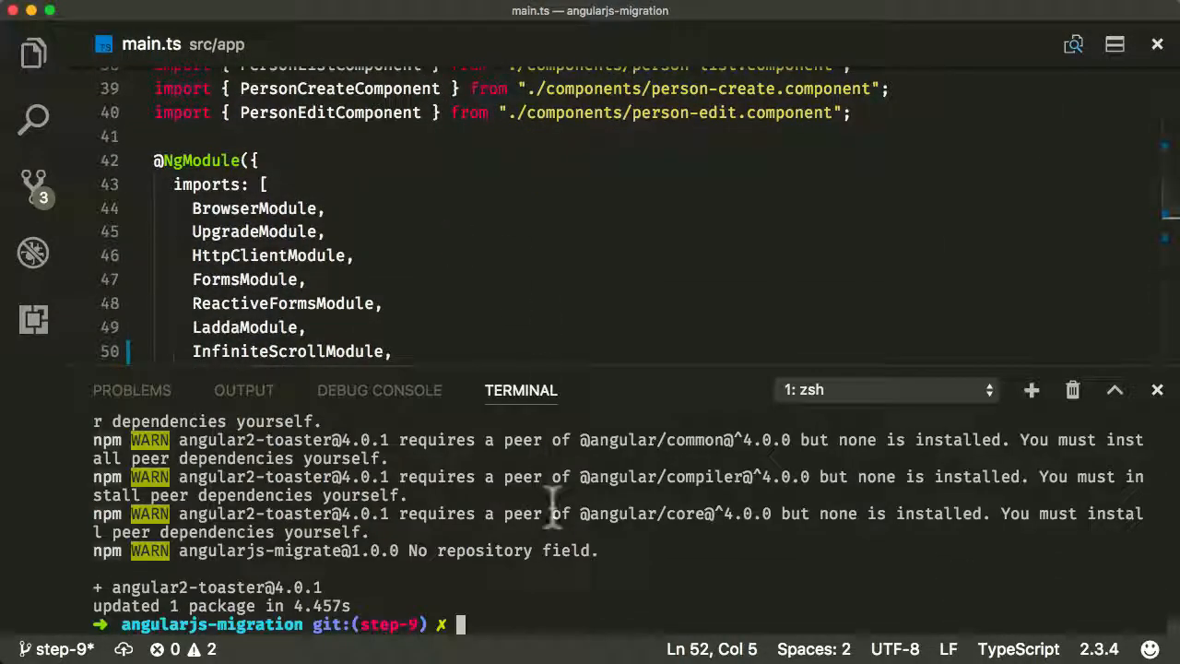
Run 'npm run build' in the integrated terminal
{"action": "type", "text": "npm run build"}
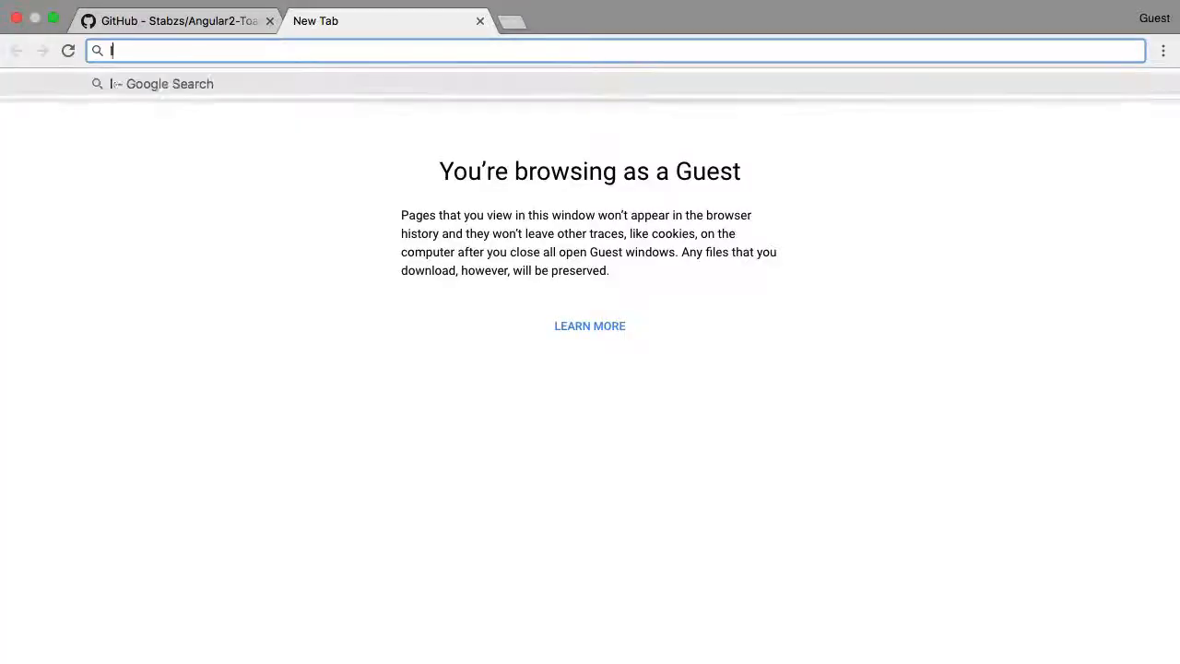
Load localhost:5000 and delete contacts to trigger success toasts
{"action": "type", "text": "localhost:"}
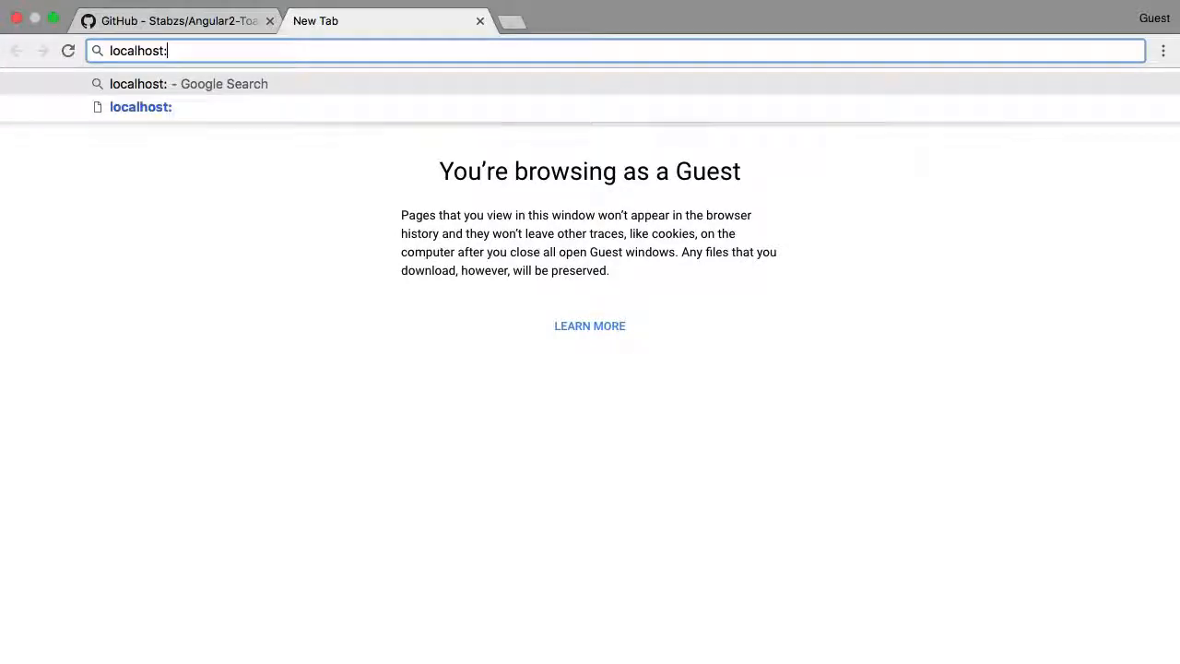
{"action": "type", "text": "5000/#!/"}
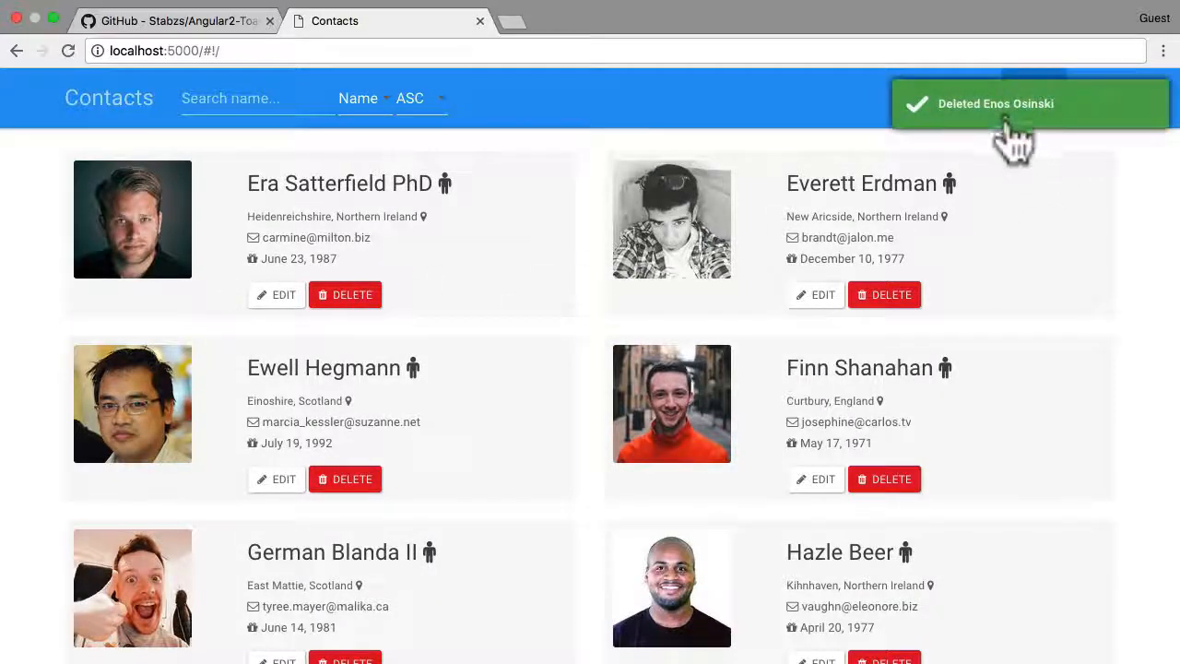
{"action": "left_click", "coordinate": [883, 294]}
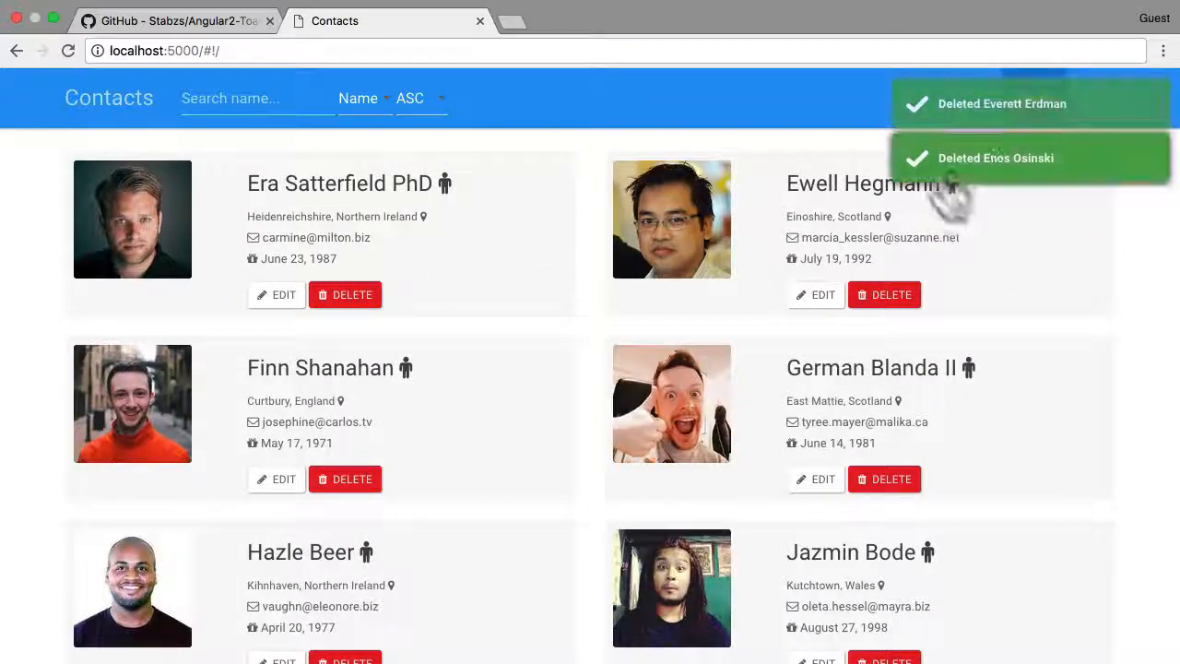
{"action": "mouse_move", "coordinate": [959, 328]}
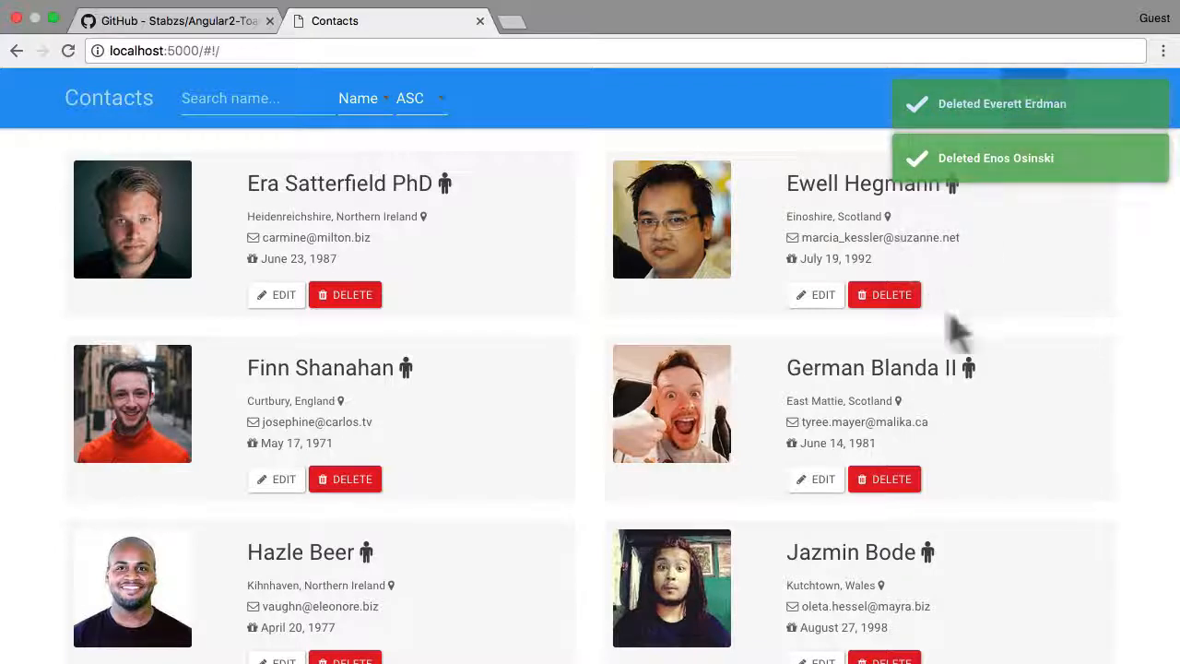
{"action": "left_click", "coordinate": [882, 294]}
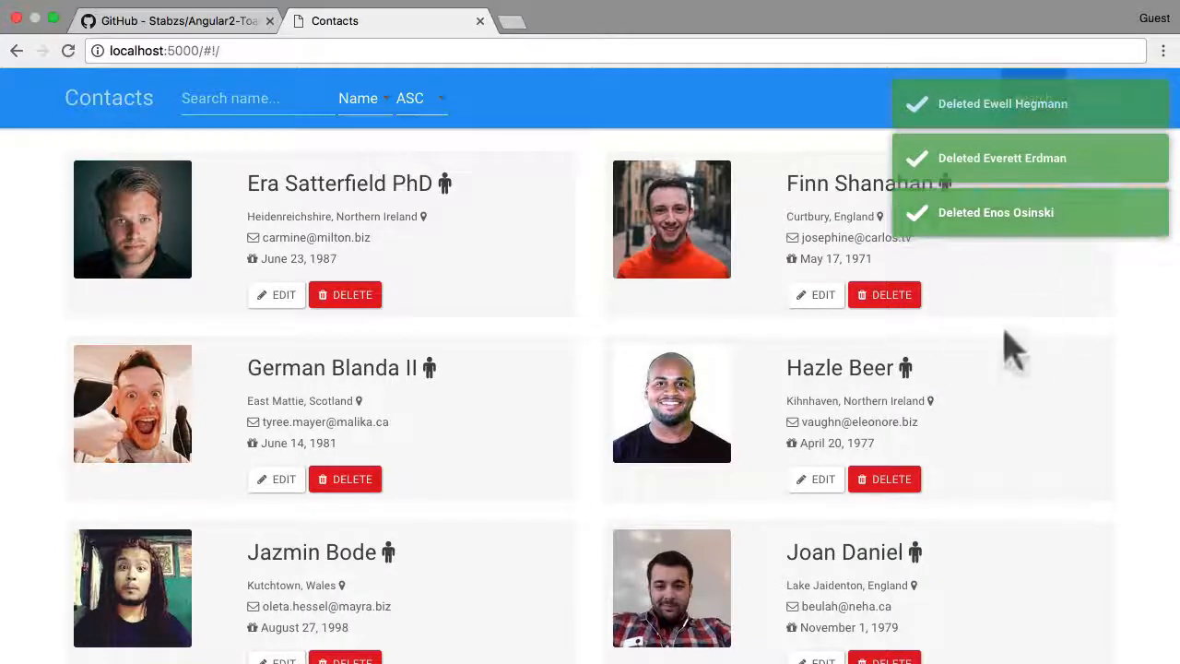
{"action": "mouse_move", "coordinate": [521, 120]}
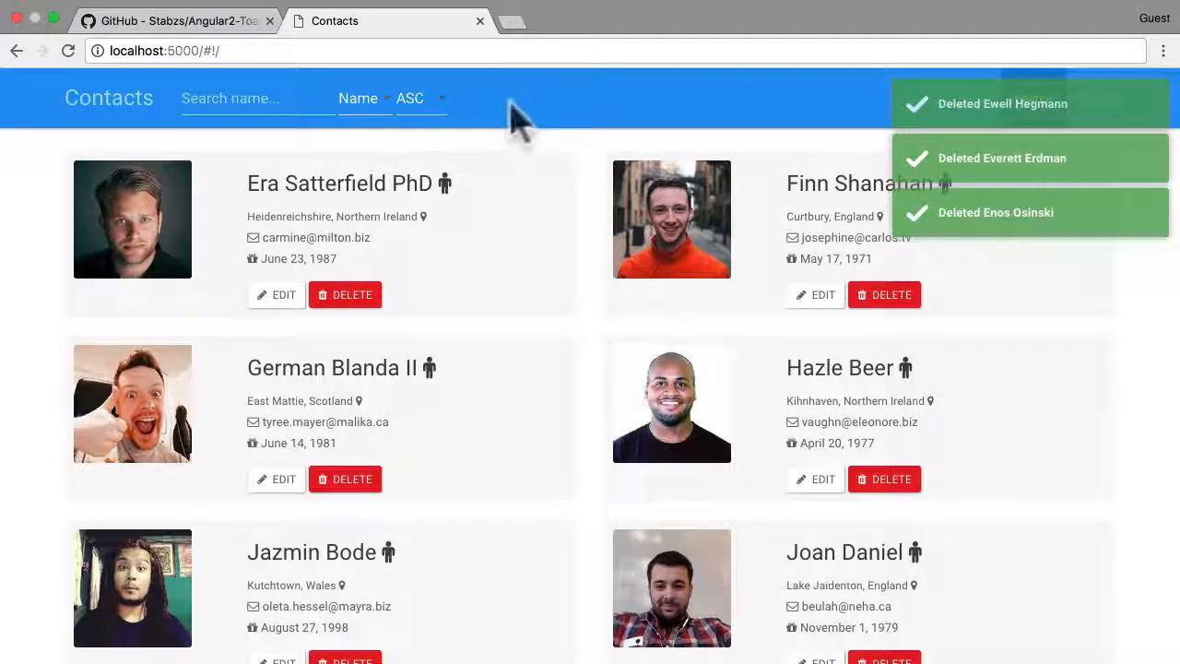
Check the DevTools Console log messages, then close DevTools
{"action": "key", "text": "f12"}
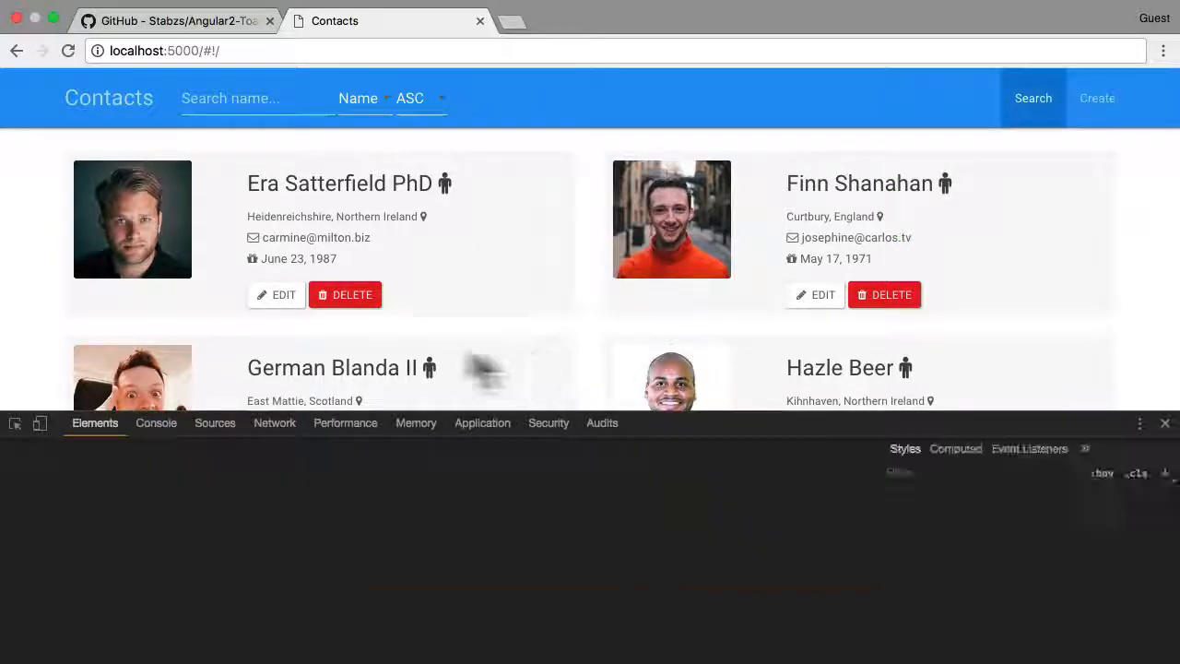
{"action": "left_click", "coordinate": [156, 422]}
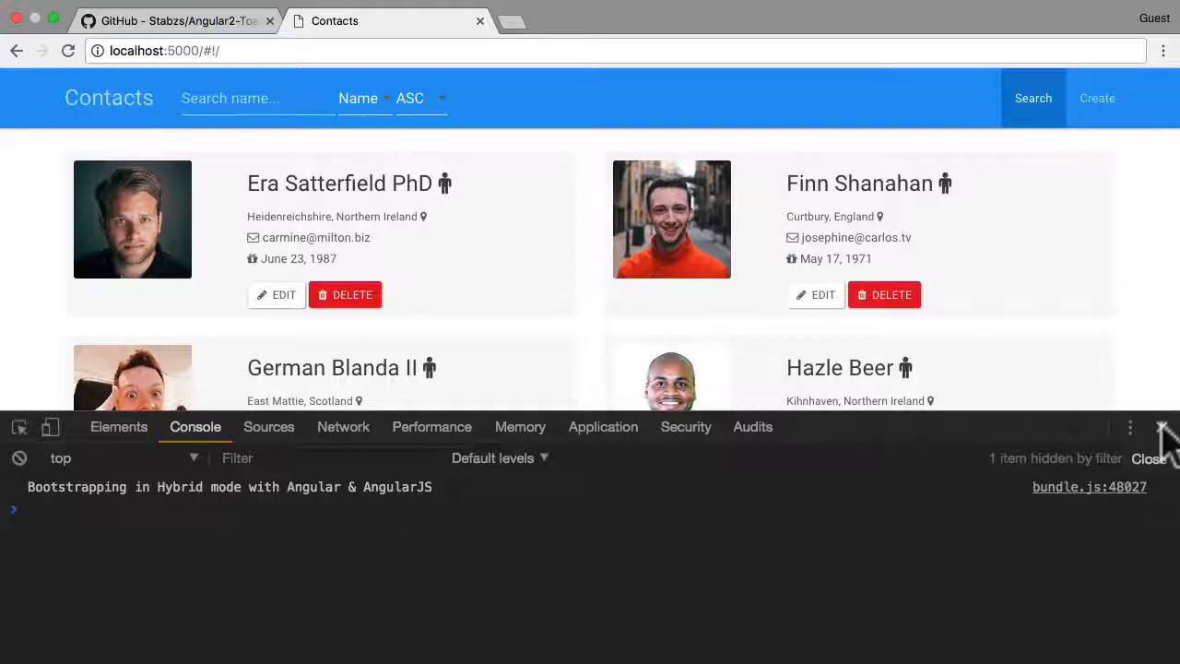
{"action": "left_click", "coordinate": [1162, 426]}
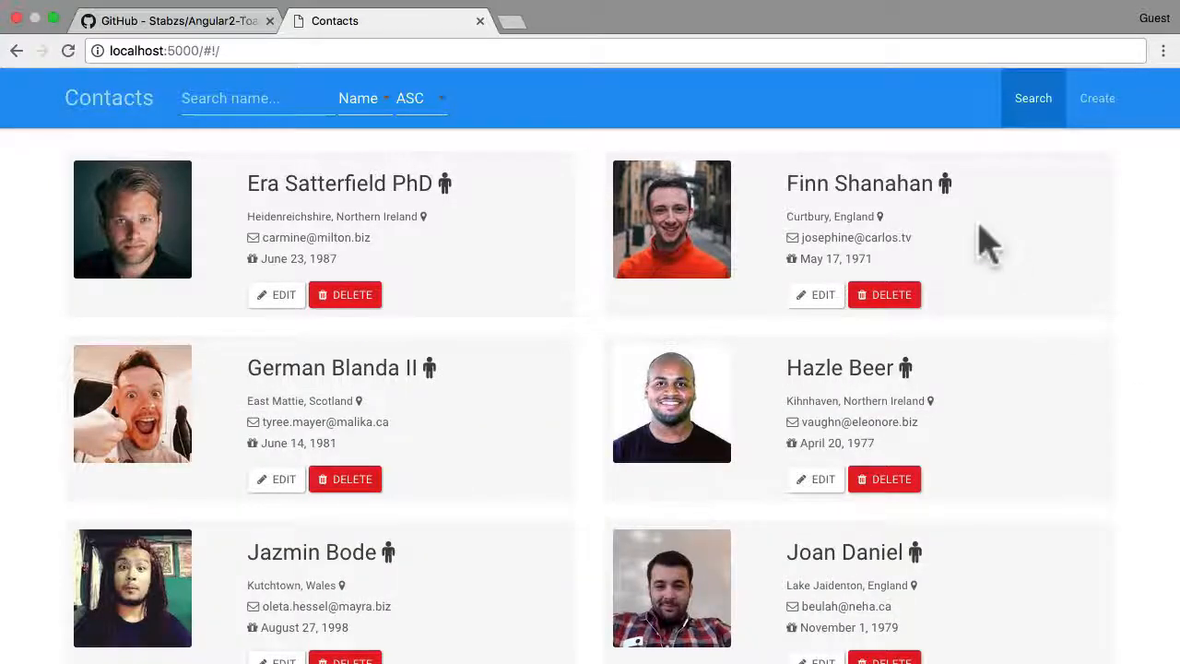